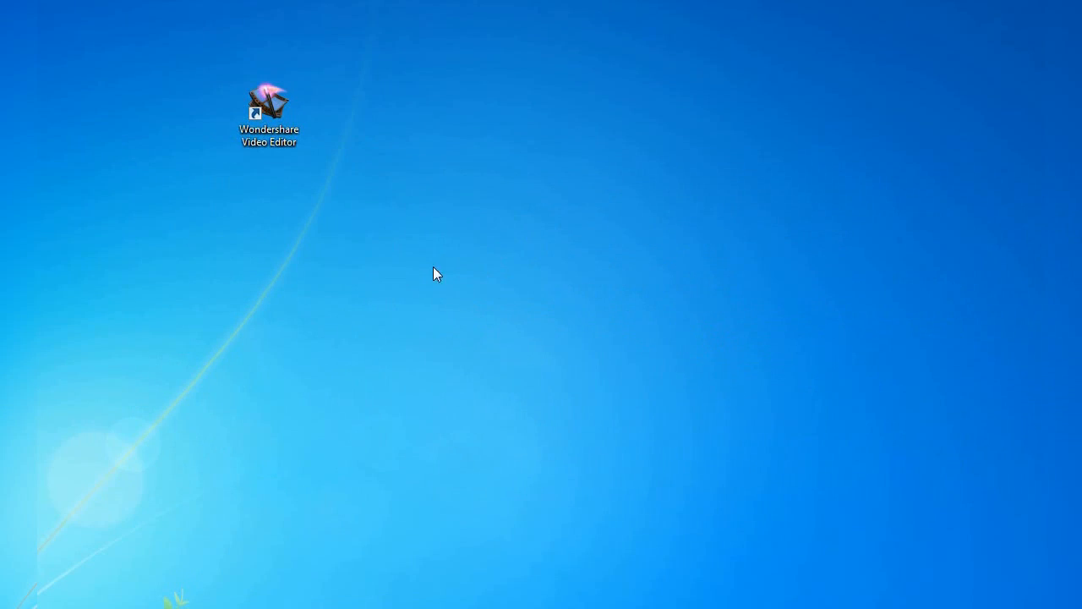
Launch Wondershare Video Editor from the desktop and start a new empty movie project.
double_click(269, 101)
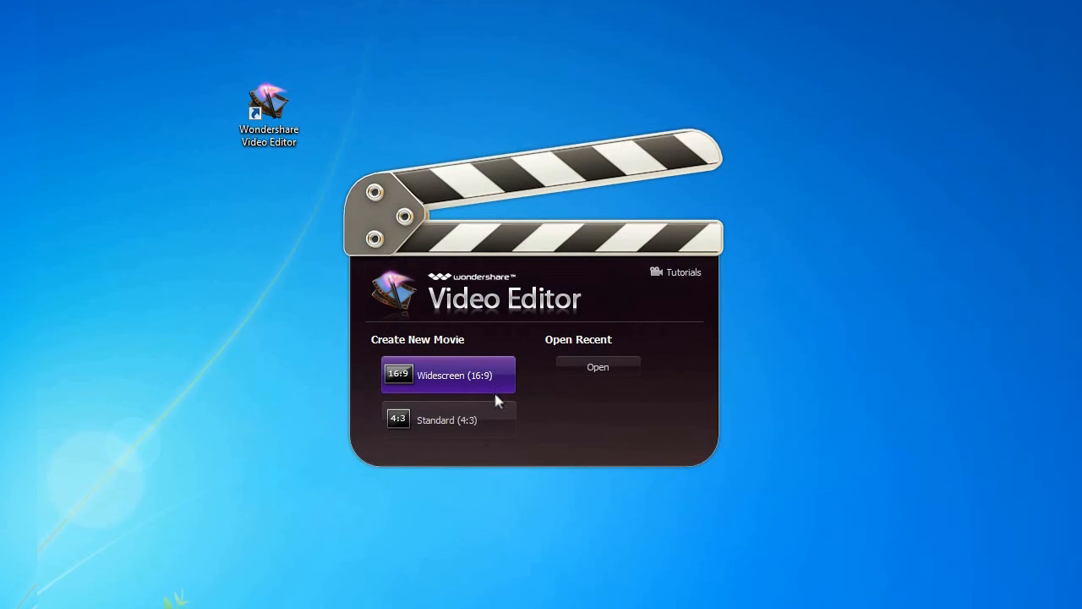
mouse_move(598, 367)
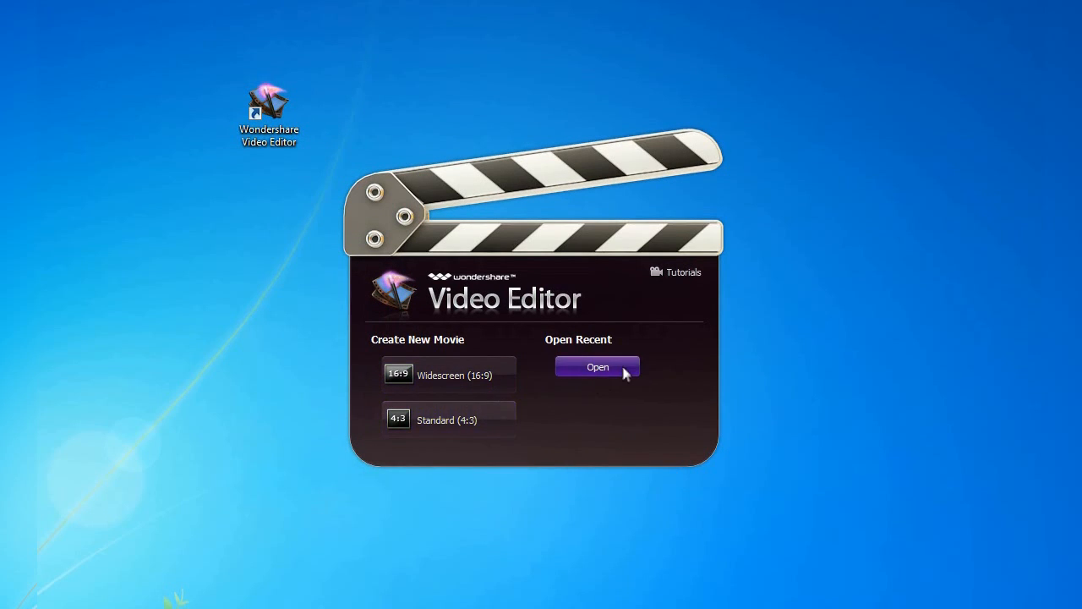
left_click(448, 375)
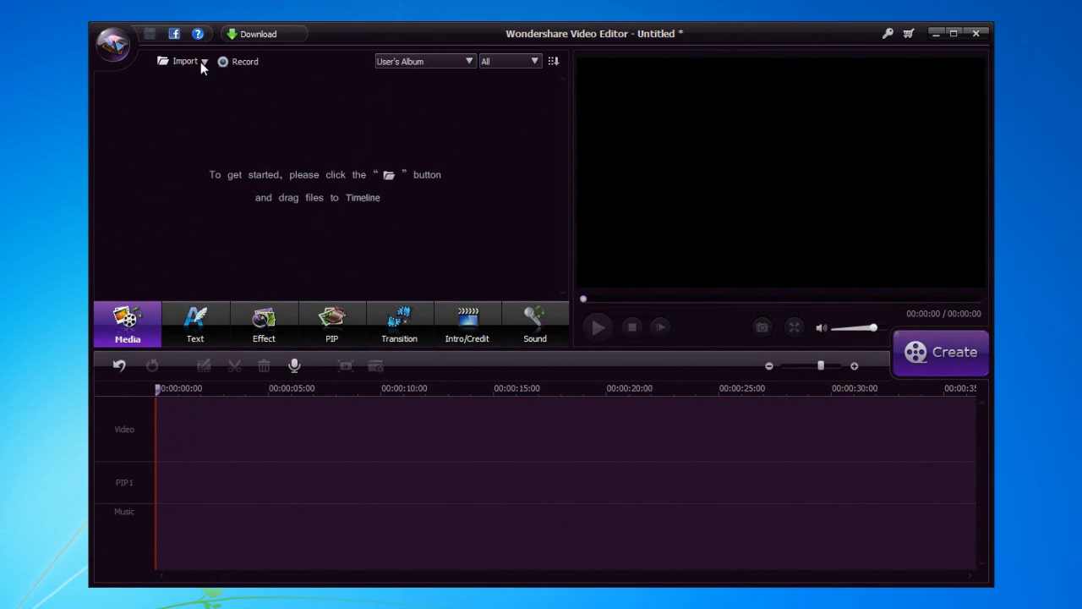
Import the three video clips through the Open dialog into the media library.
left_click(185, 61)
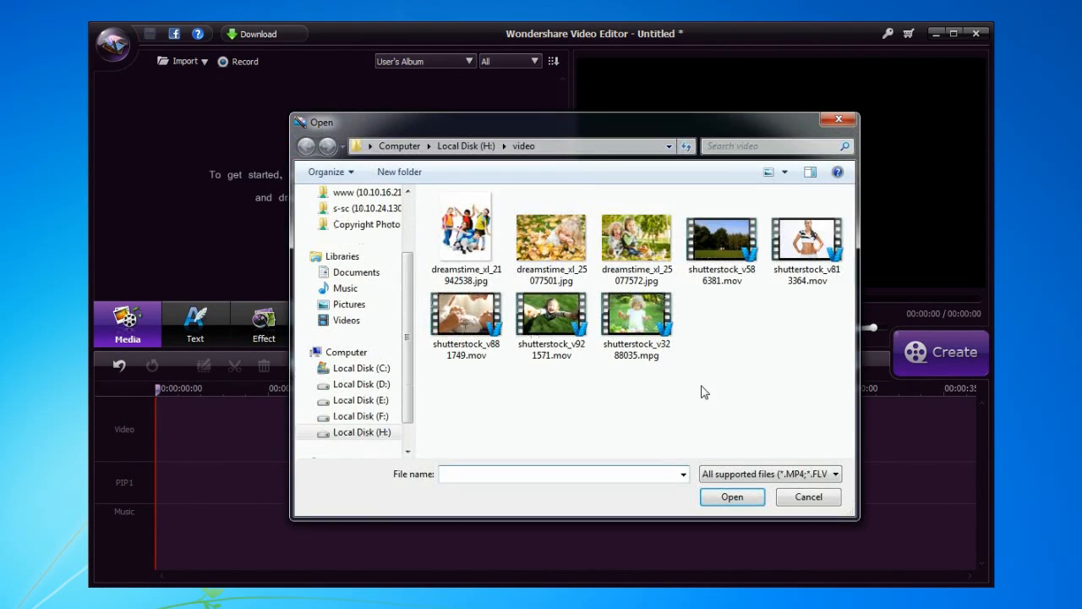
left_click(730, 497)
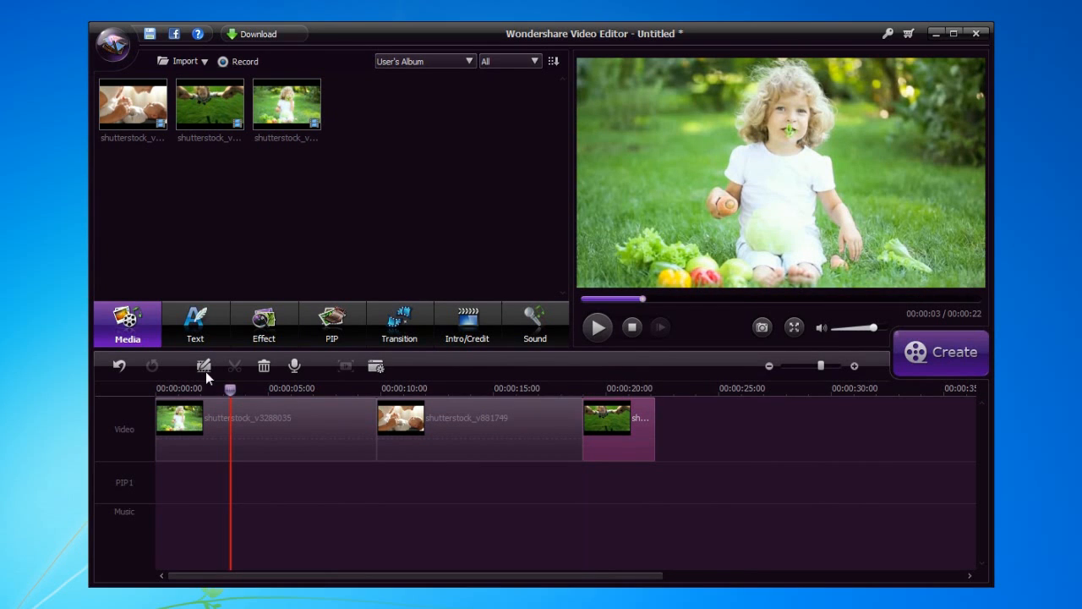
Place a shortened Zoom in and Fade out title over the first clip.
left_click(196, 325)
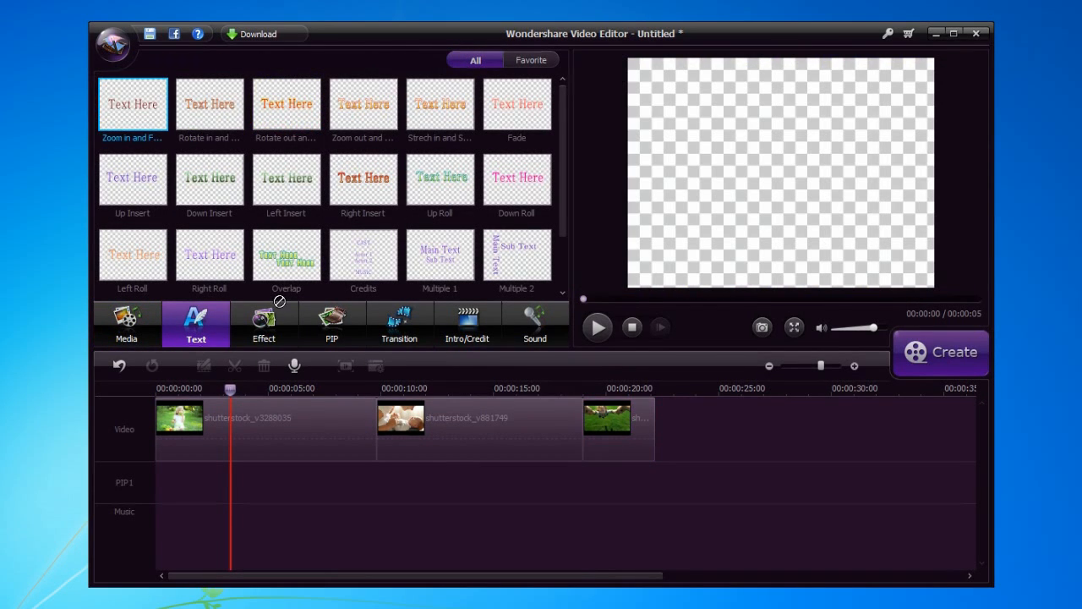
left_click_drag(132, 105, 336, 510)
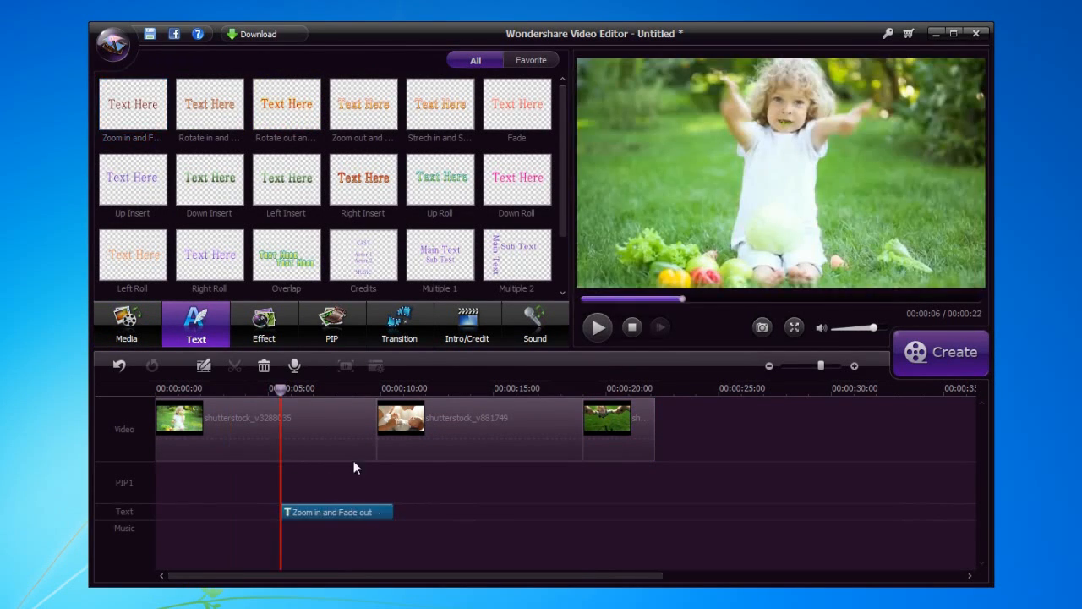
left_click_drag(281, 387, 305, 388)
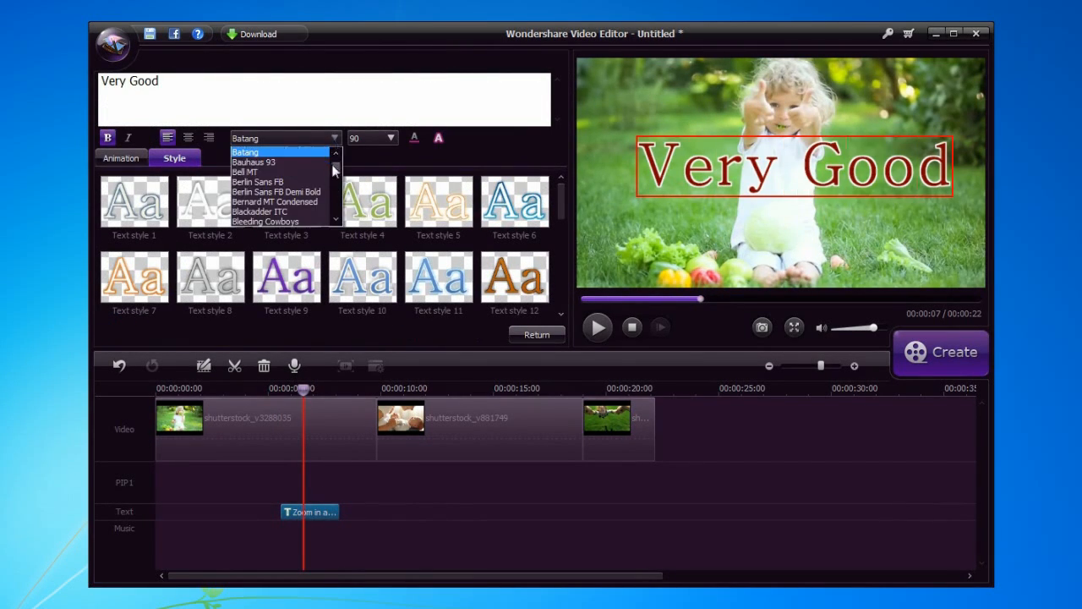
Style the 'Very Good' title in Abraham Lincoln font, size 125, cyan, and confirm.
left_click(390, 139)
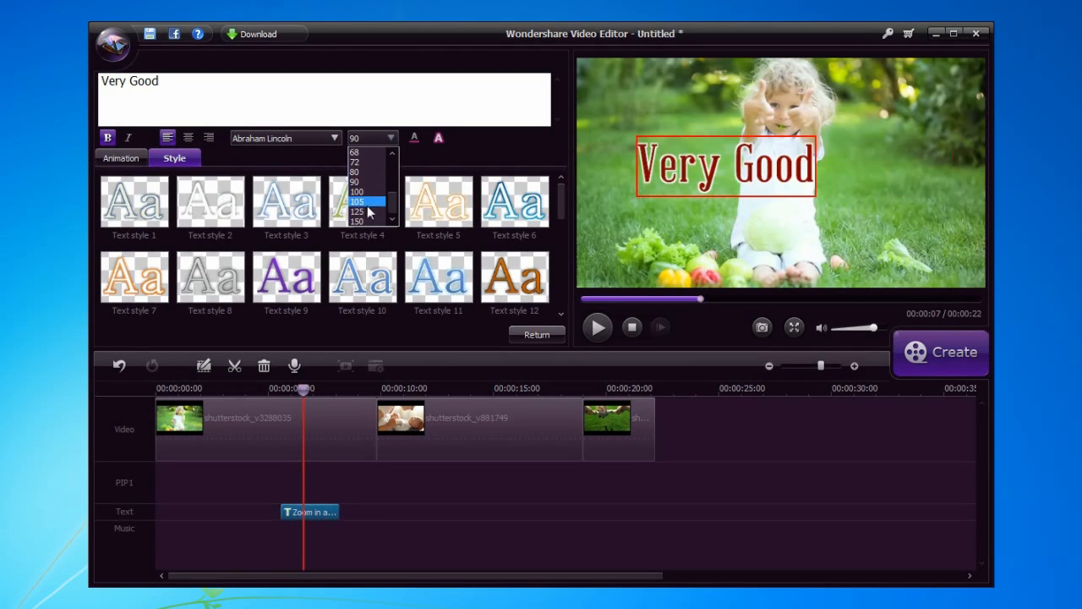
left_click(357, 212)
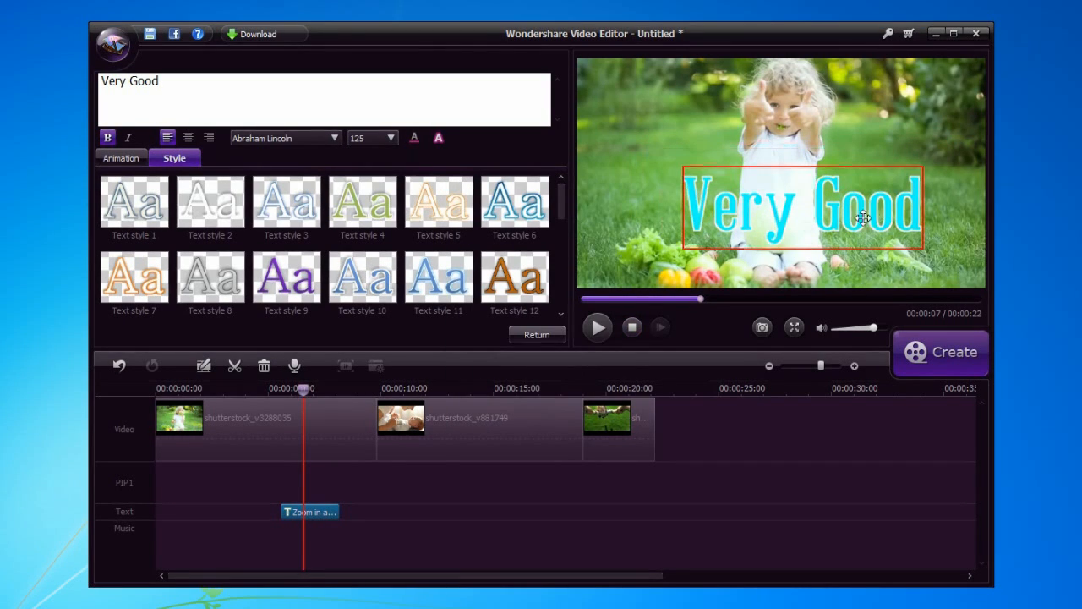
left_click(196, 325)
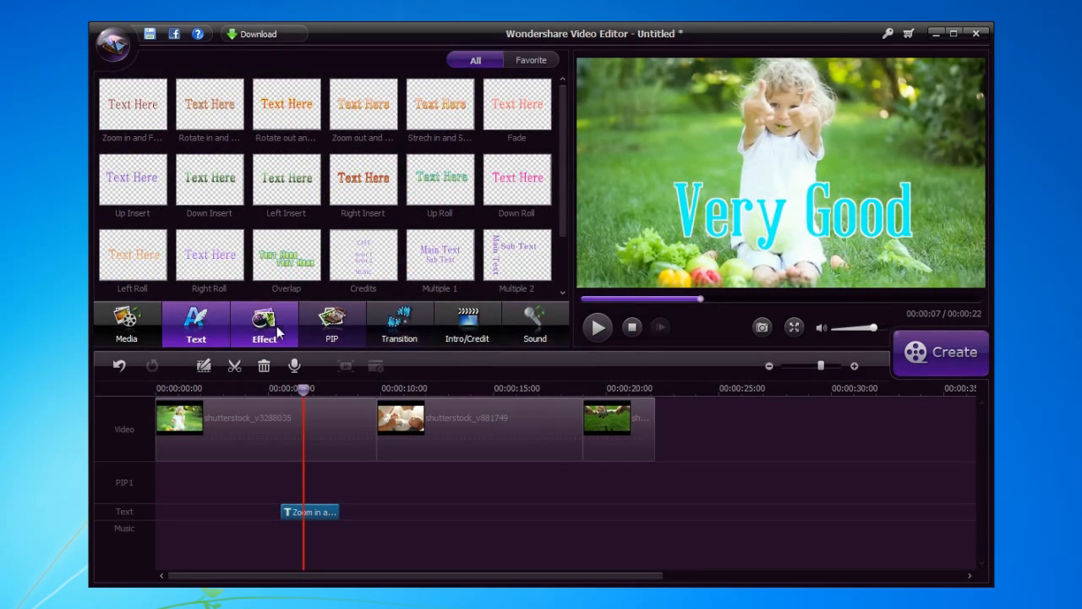
Add the Particle 1 effect, Flower02 and Frame16 overlays, and a transition between the first two clips.
left_click(264, 325)
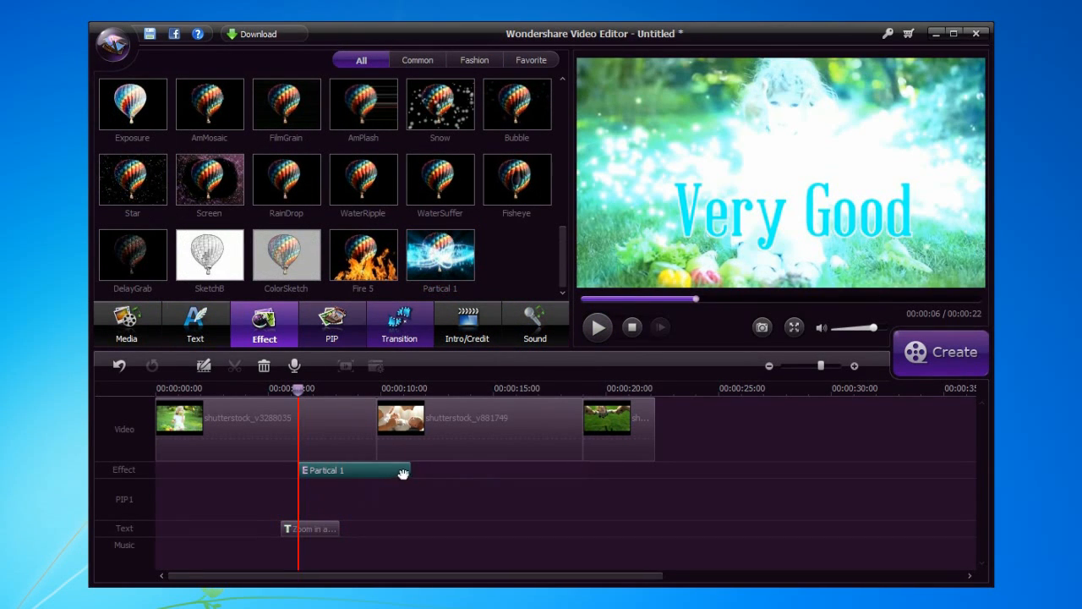
left_click(331, 325)
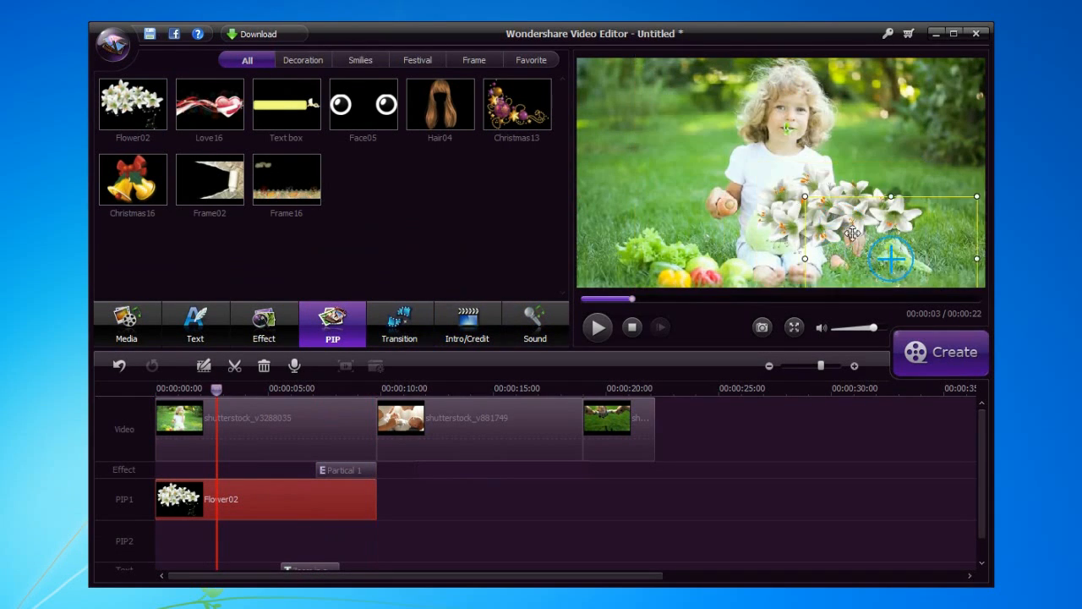
left_click(399, 328)
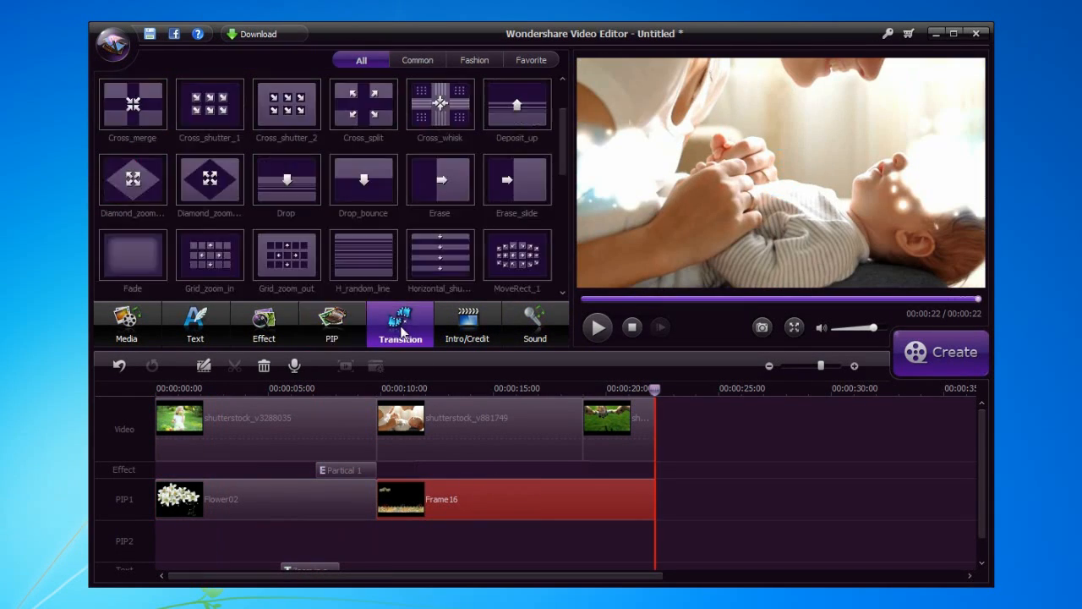
left_click(331, 387)
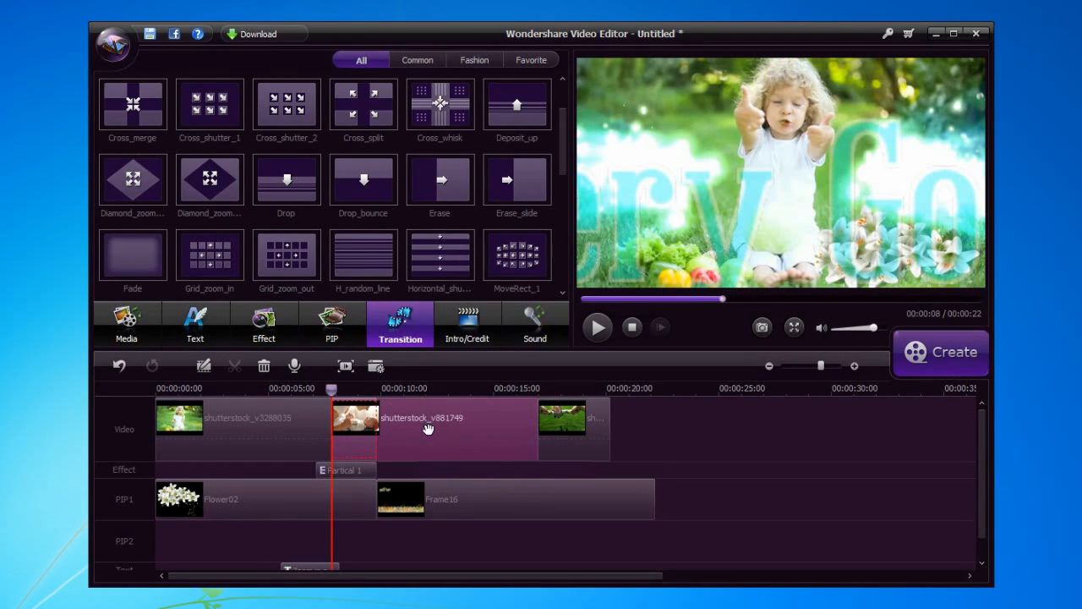
Edit the first clip's colour, raising contrast, saturation, brightness and hue to 3, and confirm.
right_click(245, 430)
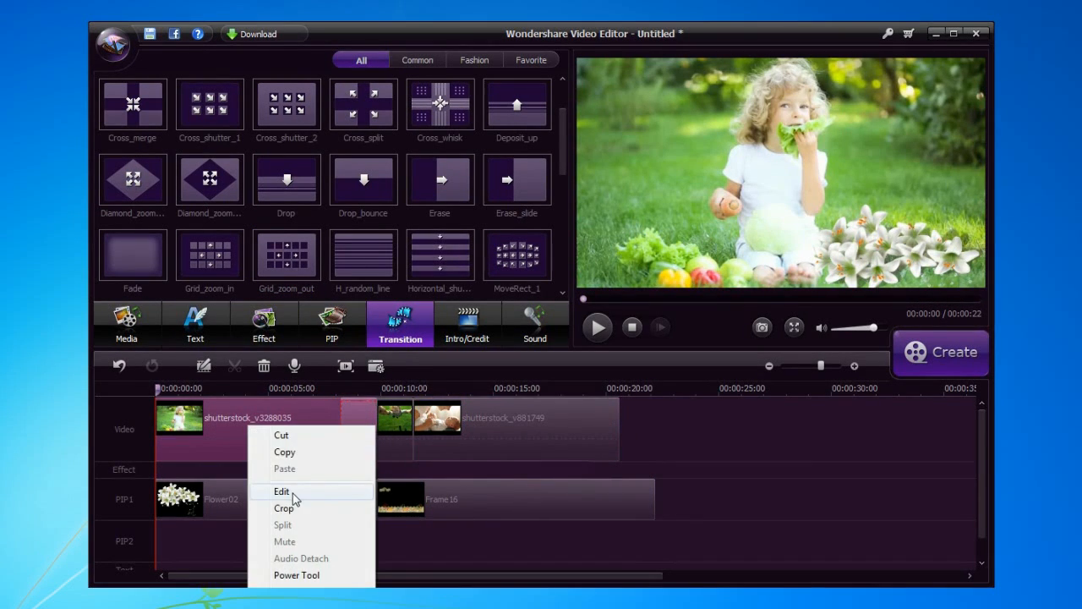
left_click(281, 490)
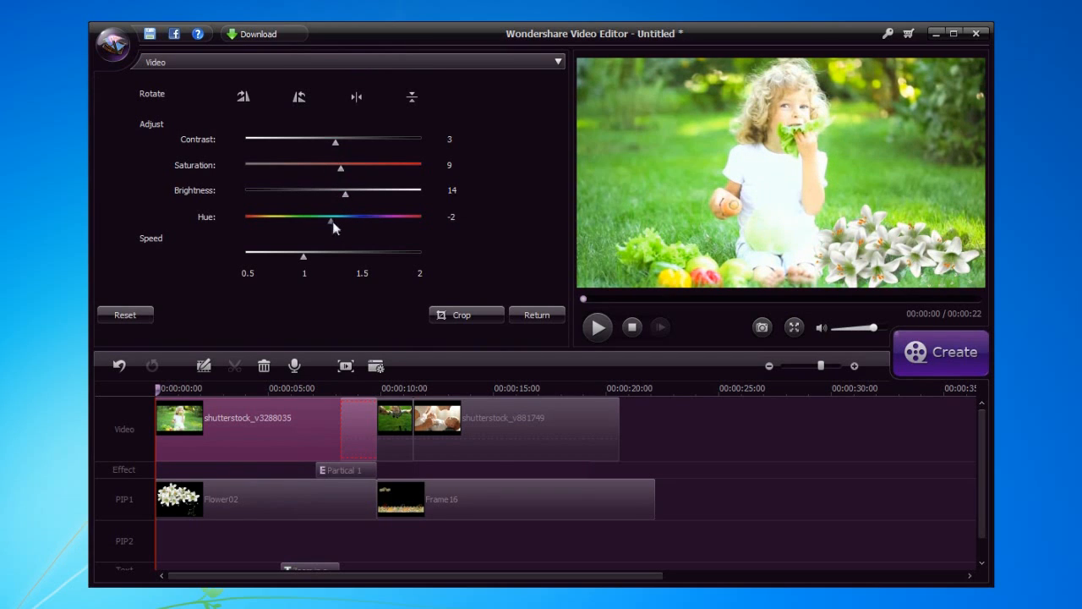
left_click(460, 315)
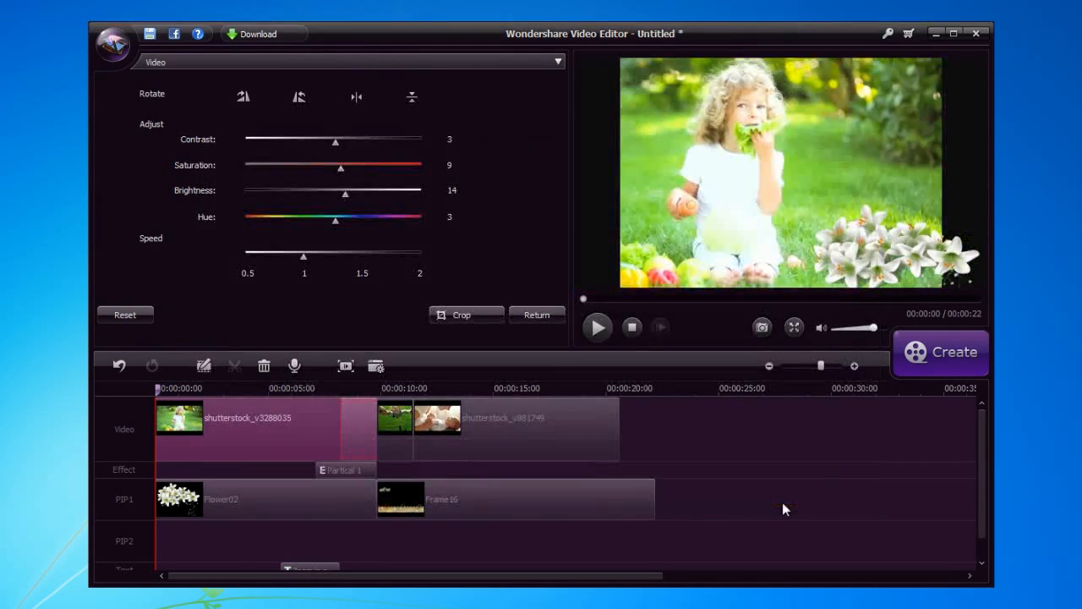
left_click(399, 324)
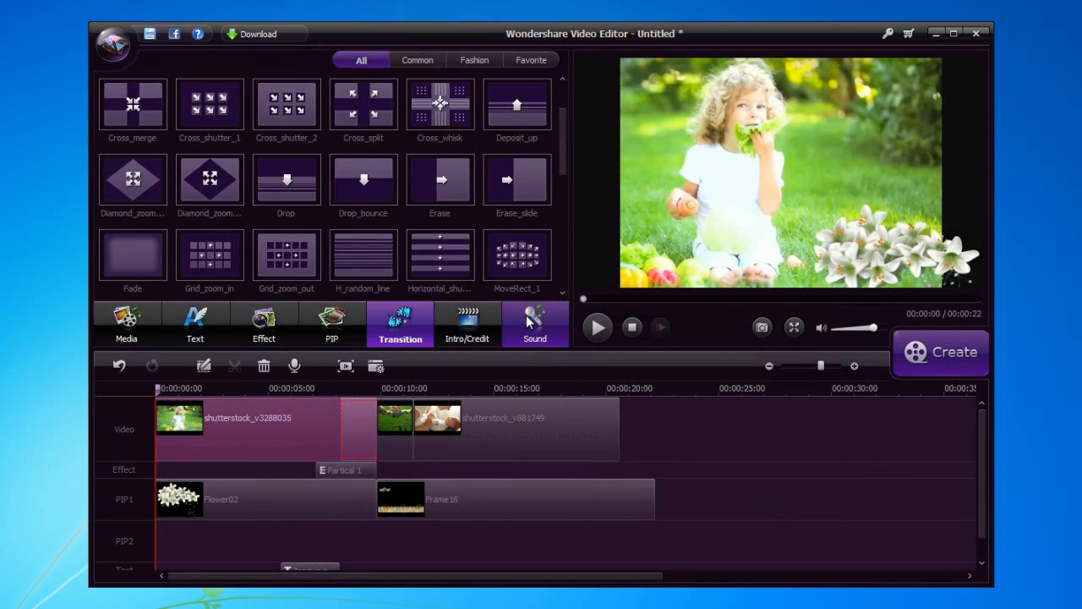
Review the device presets in the Output dialog keeping iPhone 5, then move to Format export.
left_click(940, 351)
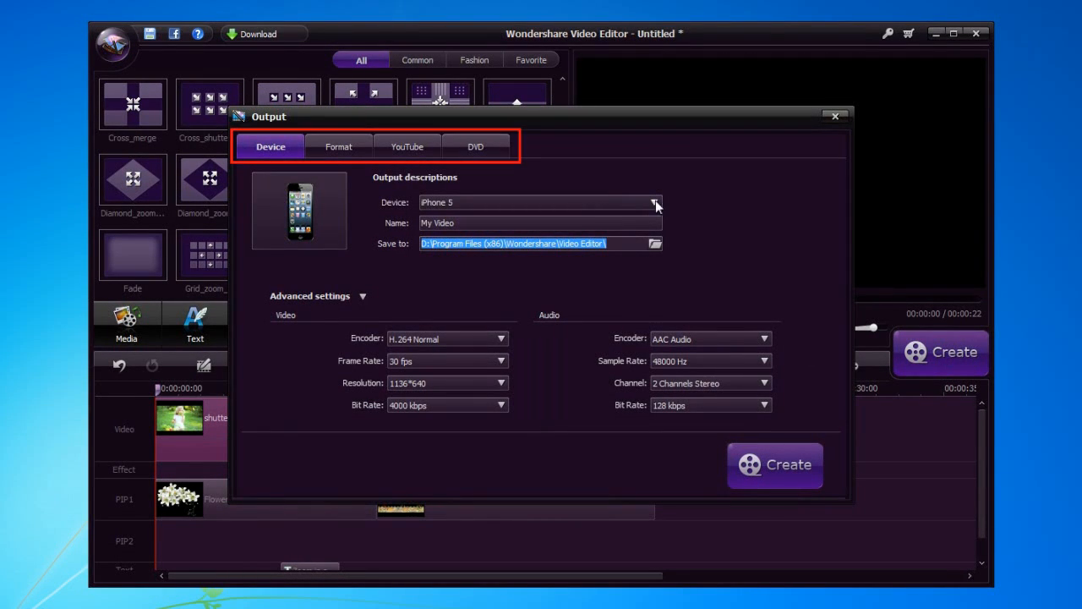
left_click(656, 203)
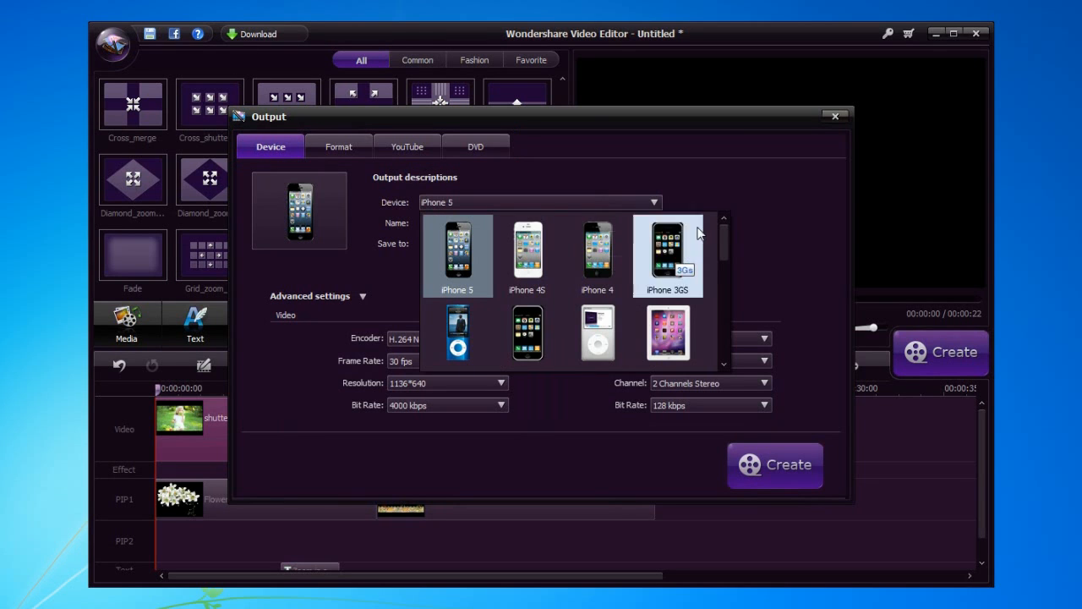
scroll("down", 3)
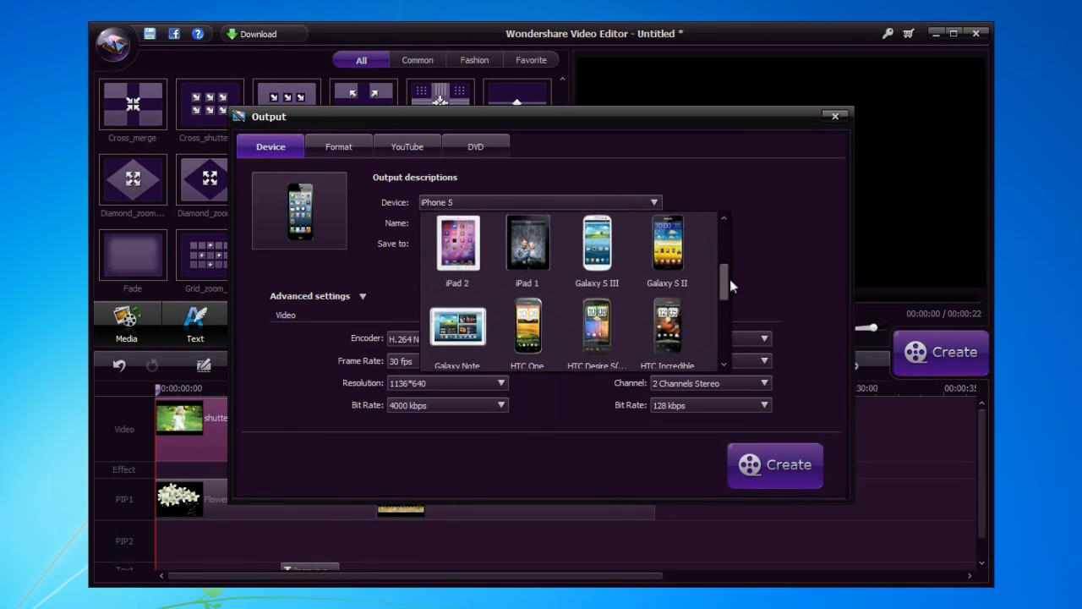
scroll("up", 3)
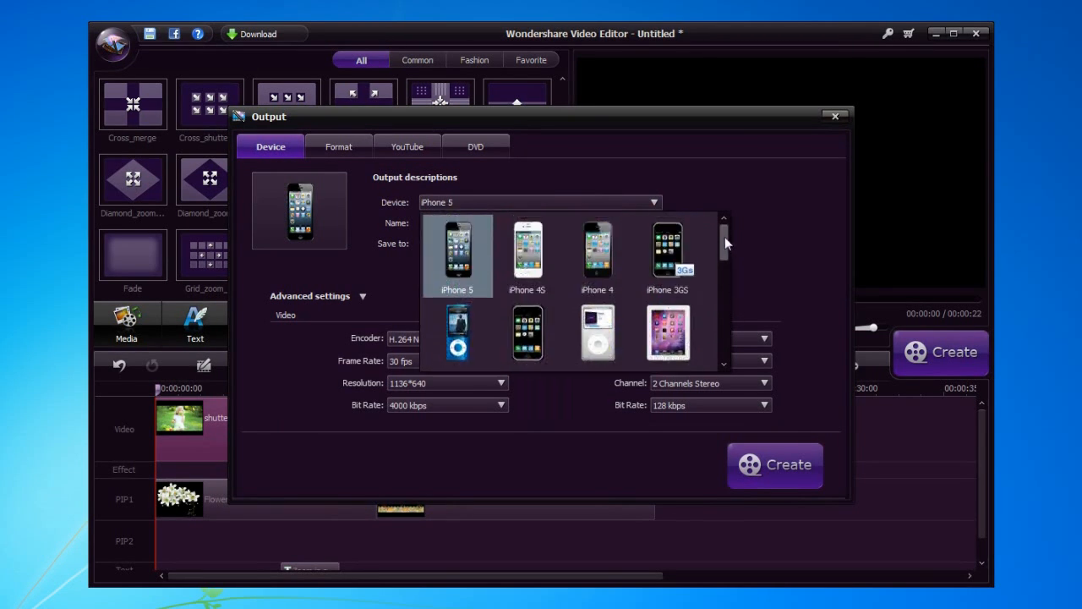
left_click(457, 254)
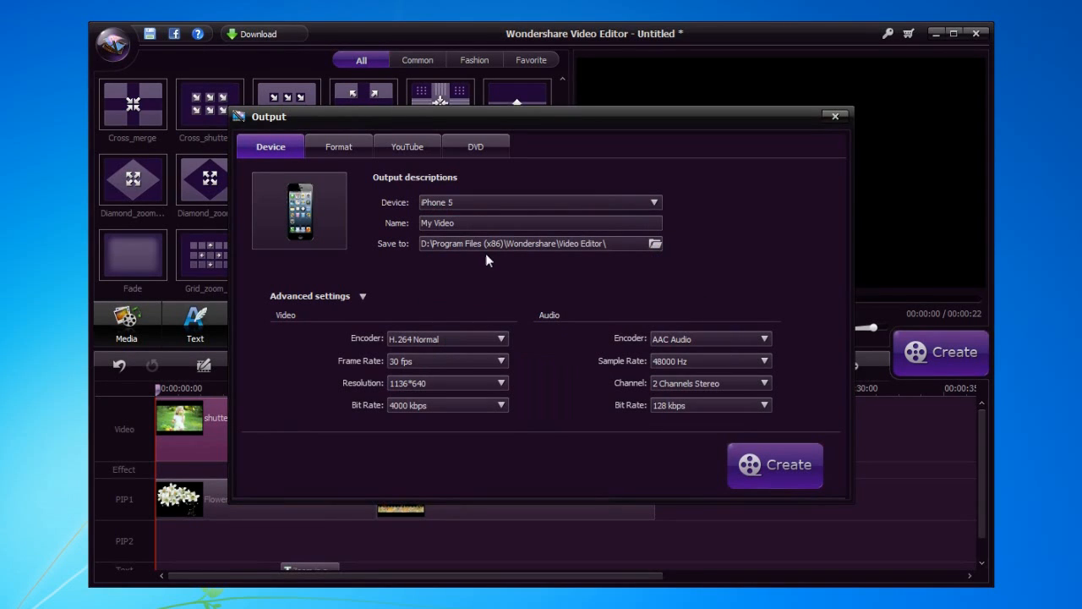
left_click(339, 146)
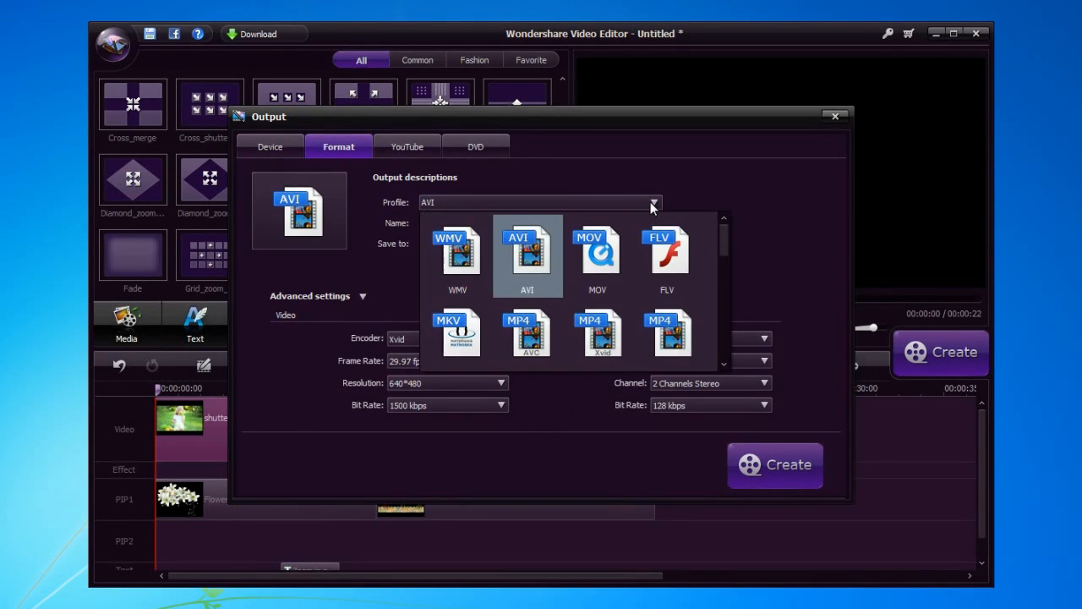
Browse the format profiles keeping AVI, then switch to the YouTube upload options.
scroll("down", 3)
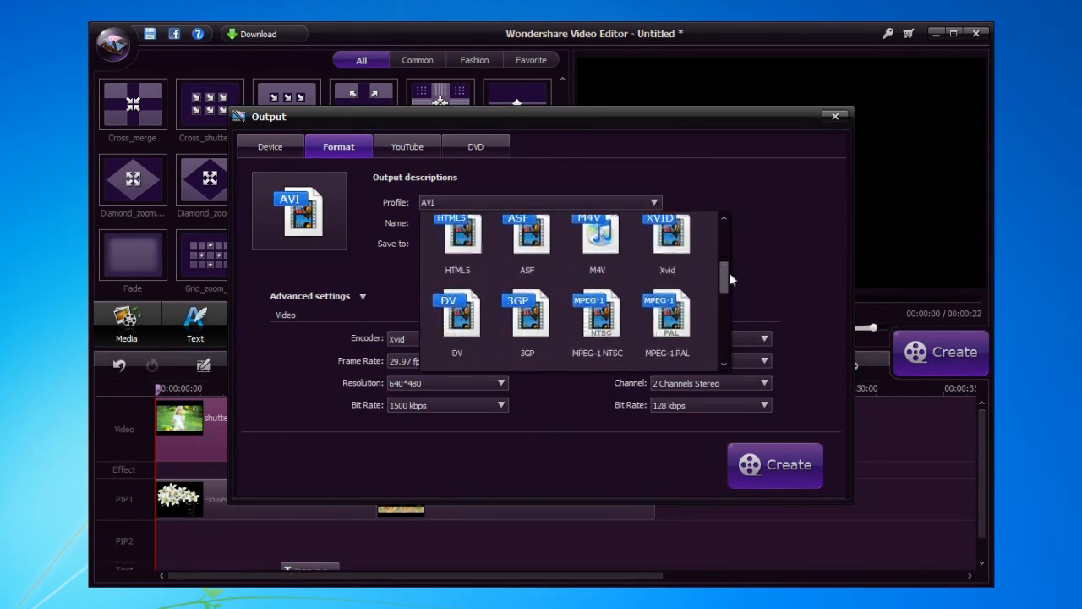
scroll("up", 3)
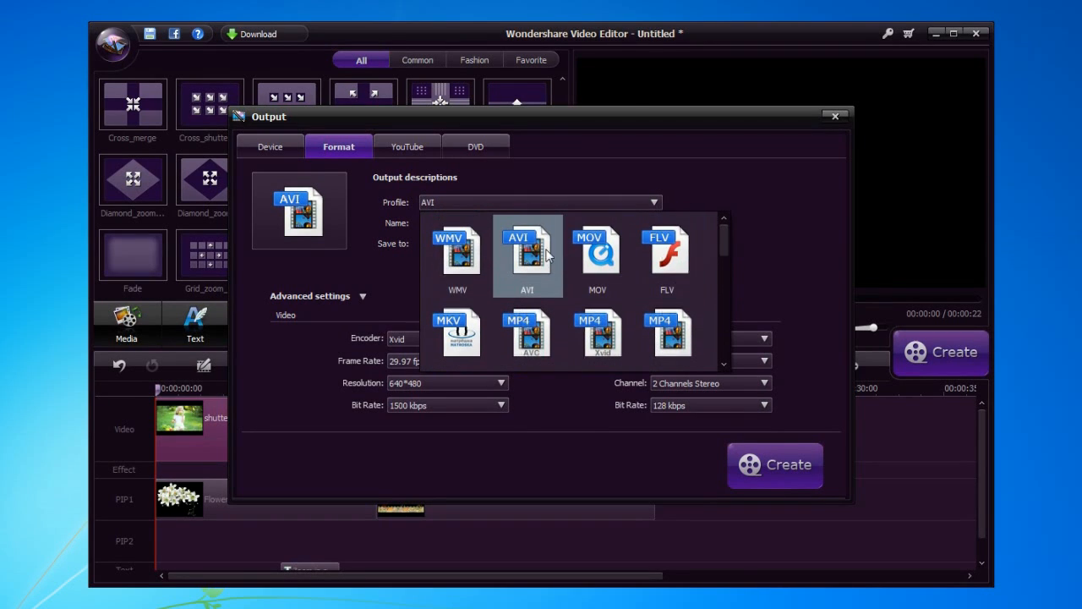
left_click(405, 145)
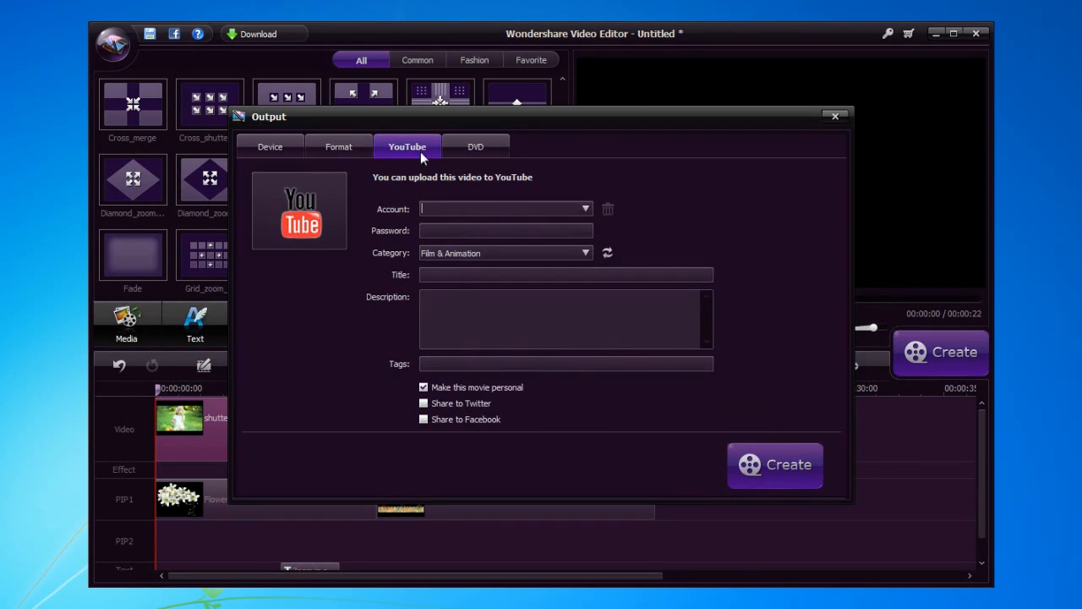